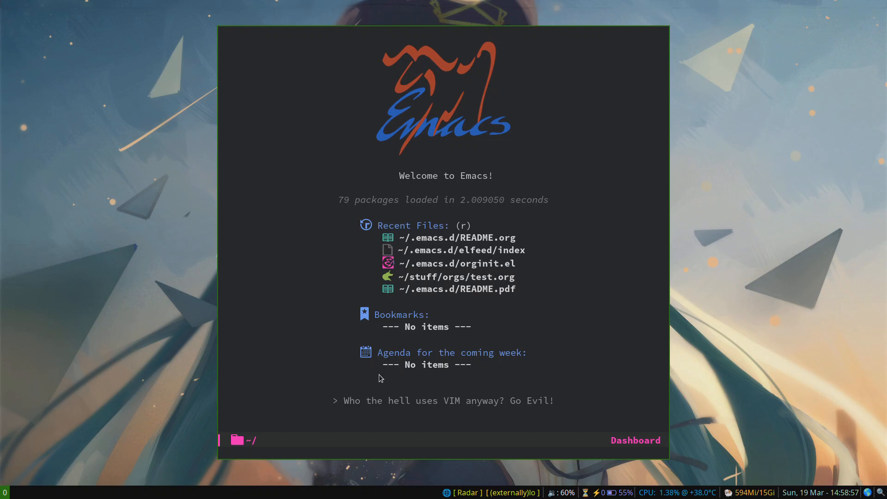
Step: Launch Elfeed via M-x to list unread entries from the last six months
type("elf")
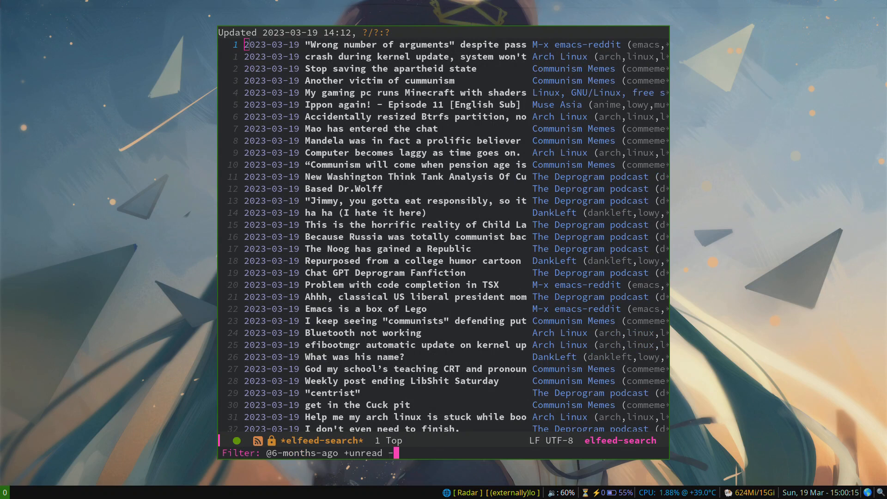
Step: Filter Elfeed to anime entries so the Trash Taste #138 episode can be played in mpv
type("anime")
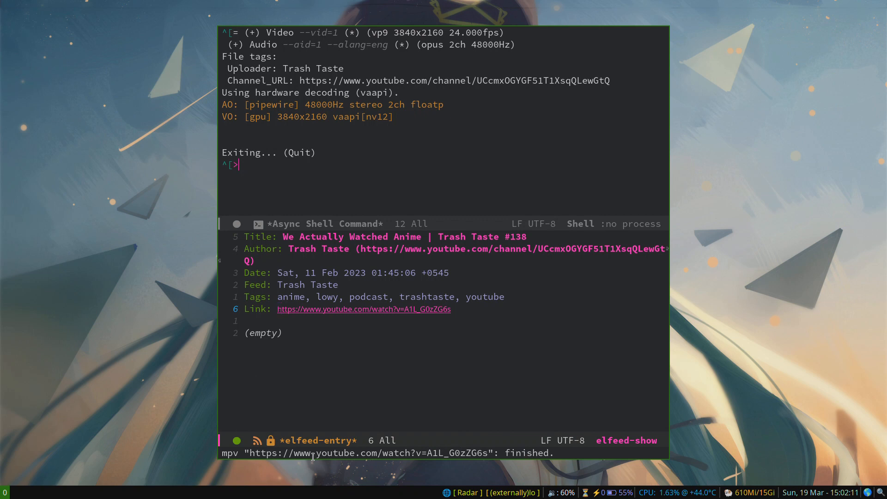
Step: Switch to README.org and search 'elfe' to land on the Elfeed heading in the collapsed outline
key("q")
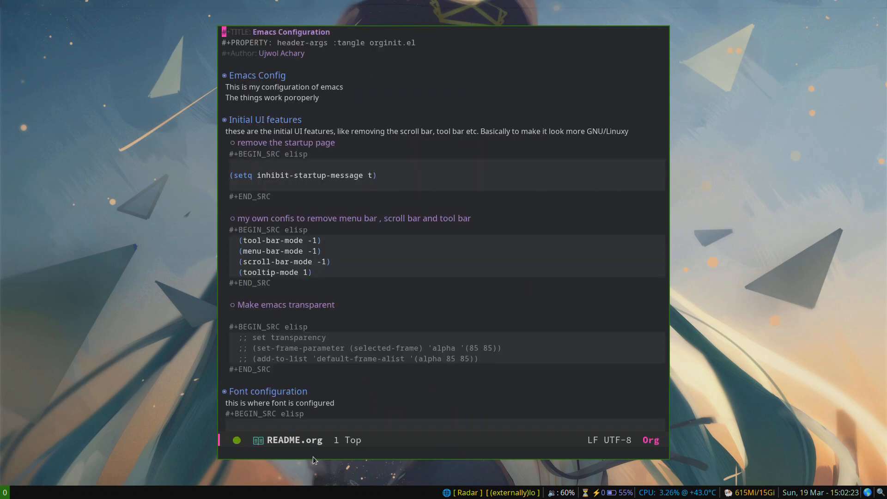
type("elfe")
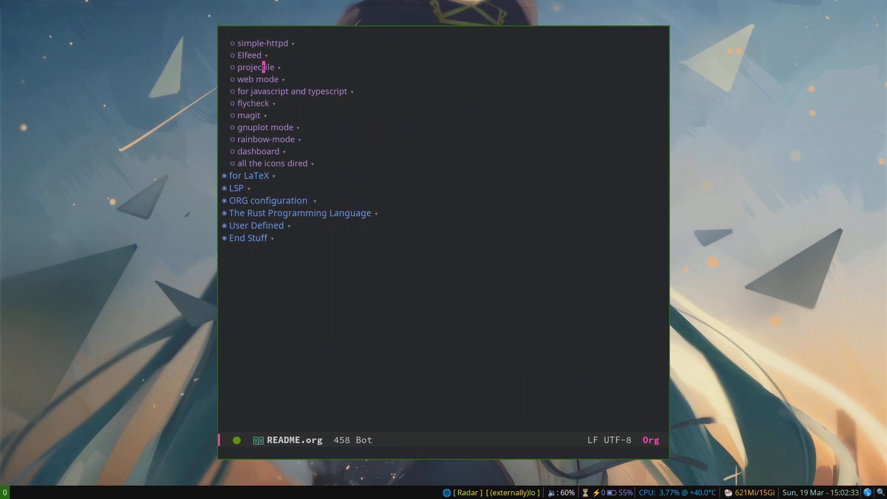
Step: Expand the Elfeed heading and its 'make evil and elfeed play together' note
left_click(249, 54)
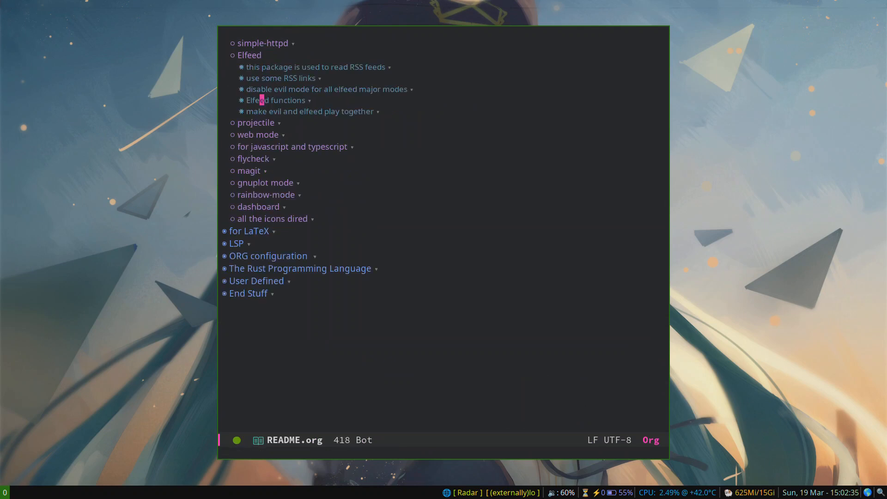
left_click(277, 100)
type("^e")
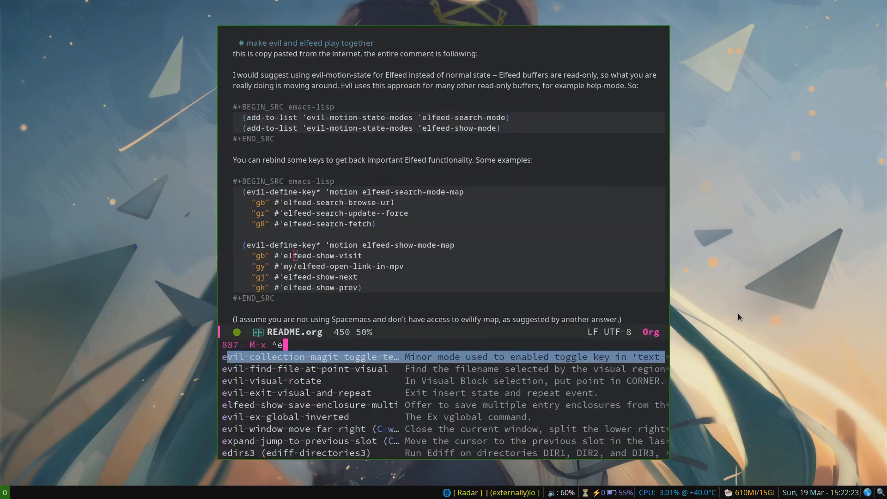
Step: Show the filtered Elfeed list with the README keybinding code beneath it
key("Return")
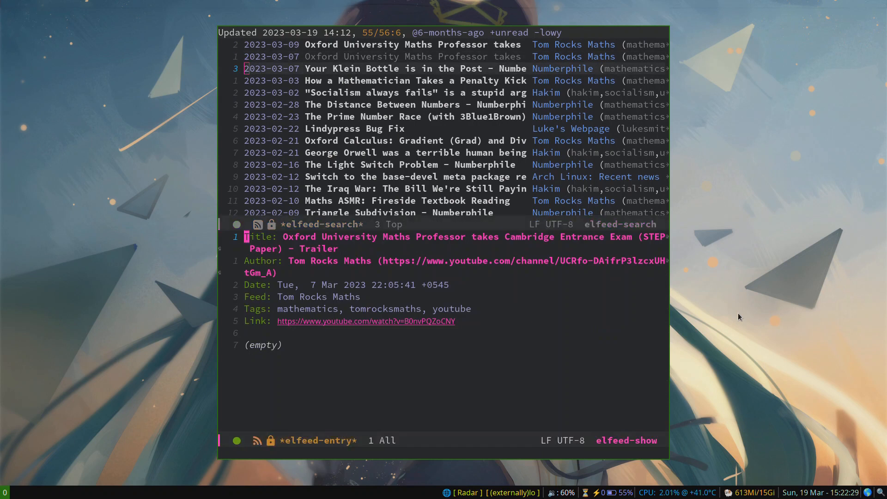
key("g")
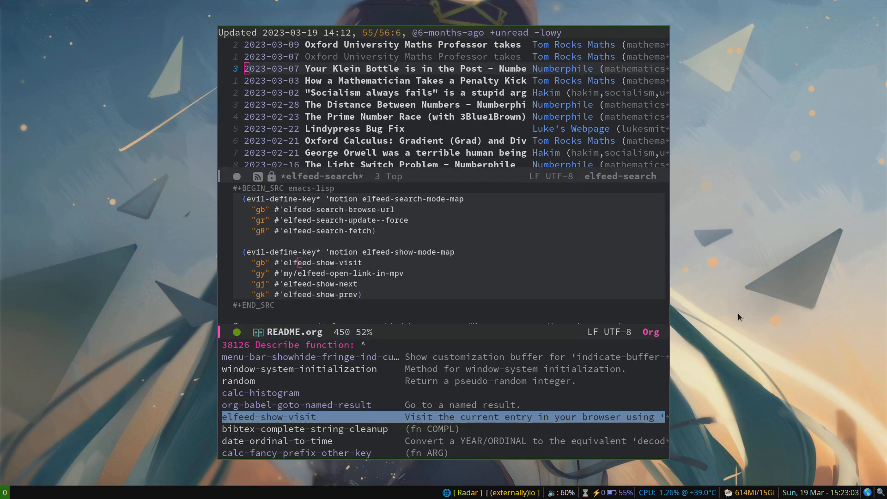
Step: Look up elfeed-show-visit with describe-function and display its help page
type("elfeed")
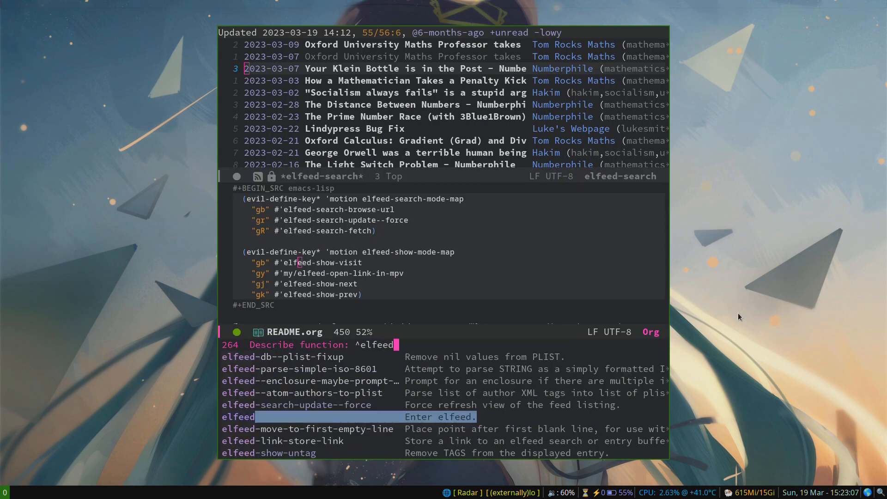
type("-show vis")
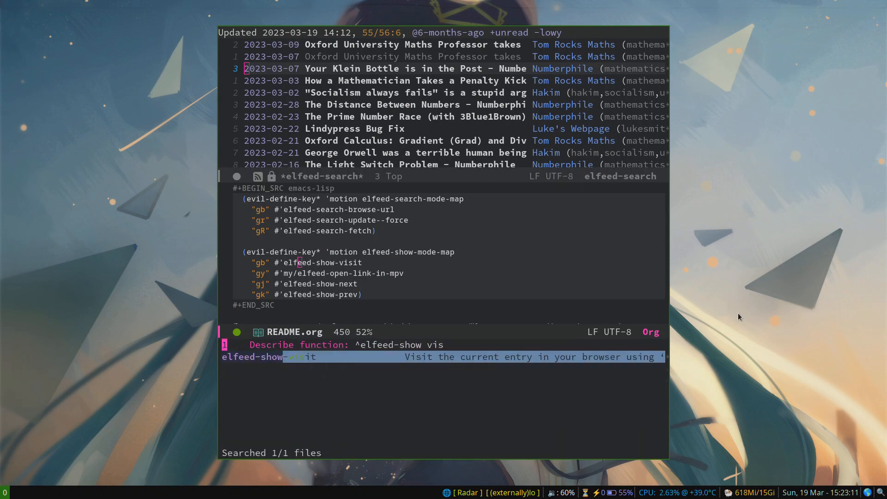
key("Return")
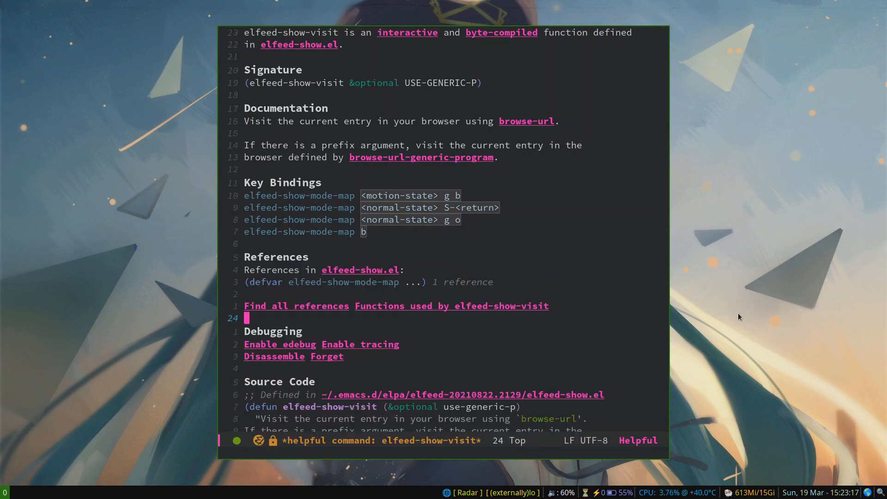
Step: Scroll README.org to the Elfeed functions note with the mpv link function
scroll("down", 3)
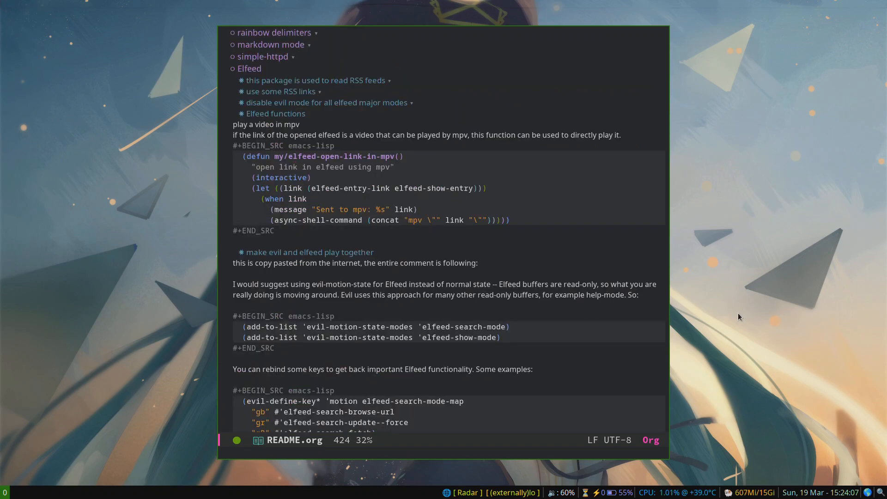
Step: Split the frame so elfeed-show-visit's source sits beside the README mpv function
key("C-w v")
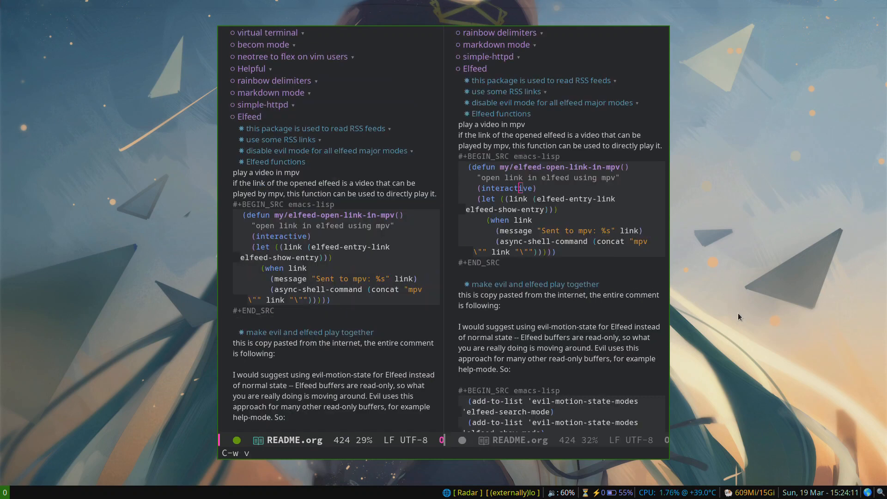
key("C-x 1")
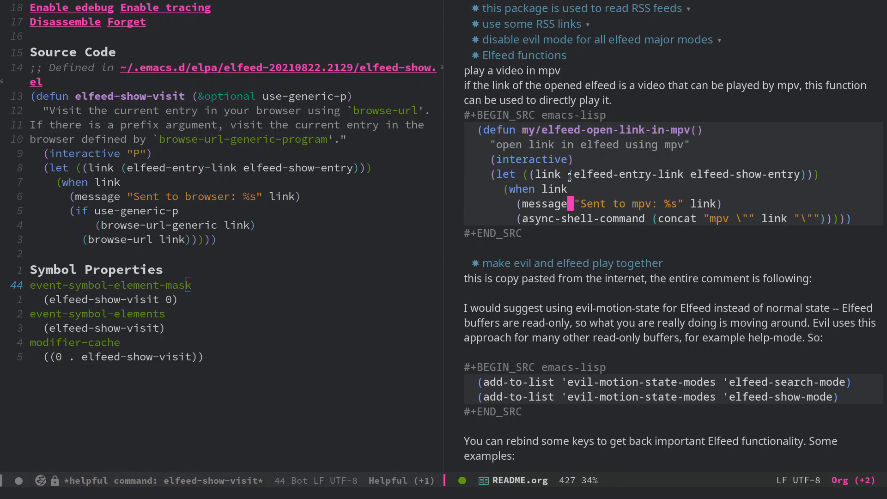
mouse_move(191, 196)
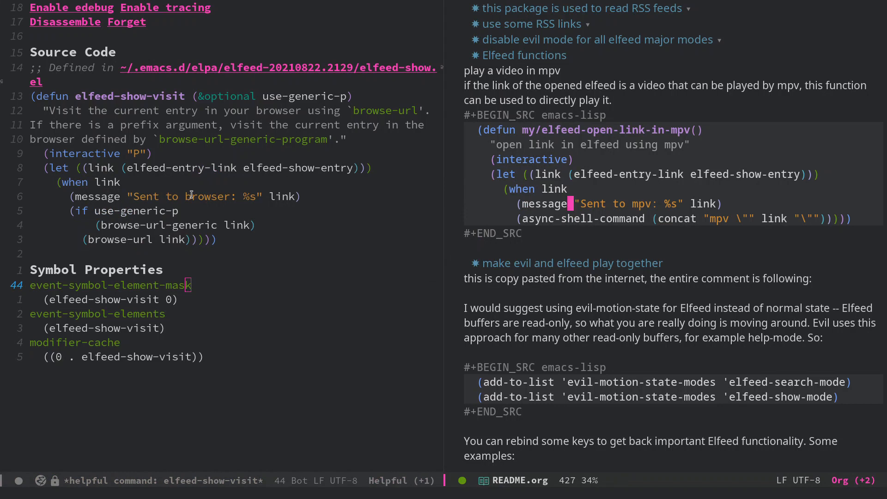
mouse_move(353, 200)
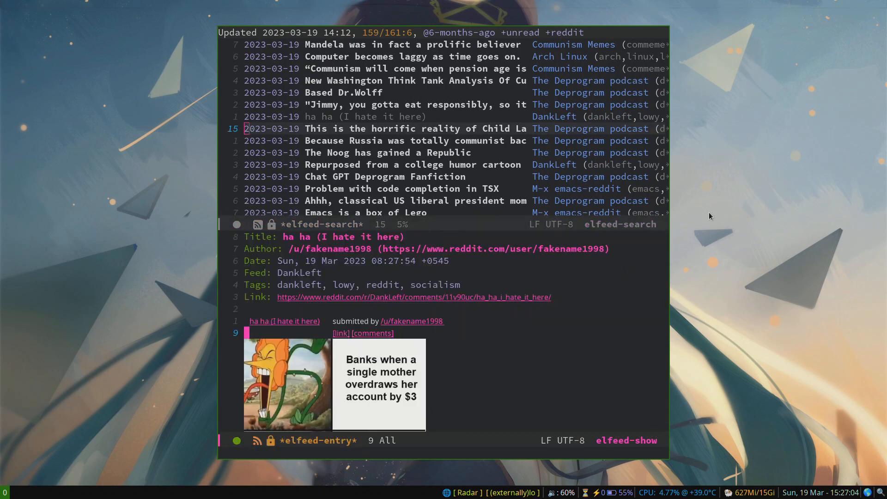
Step: Scroll through the DankLeft 'ha ha (I hate it here)' post to reveal its two-panel meme
scroll("down", 3)
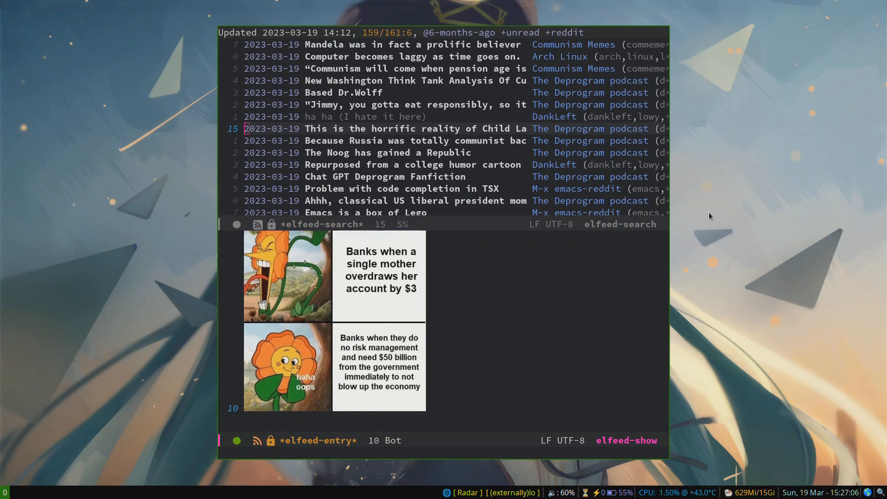